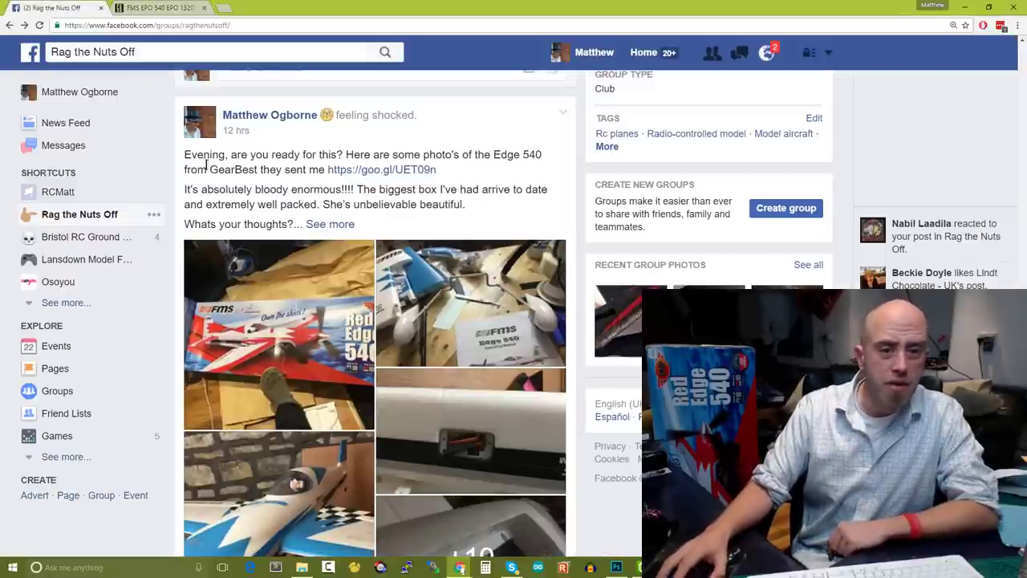
Step: Open a blue and white Edge 540 plane photo full-size, then view the GearBest product page
left_click(278, 333)
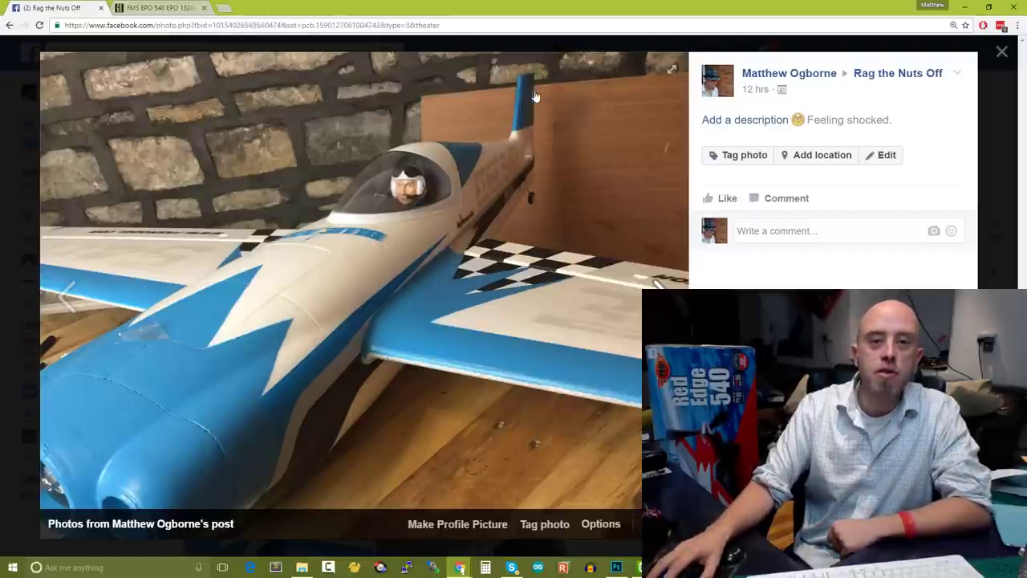
mouse_move(527, 219)
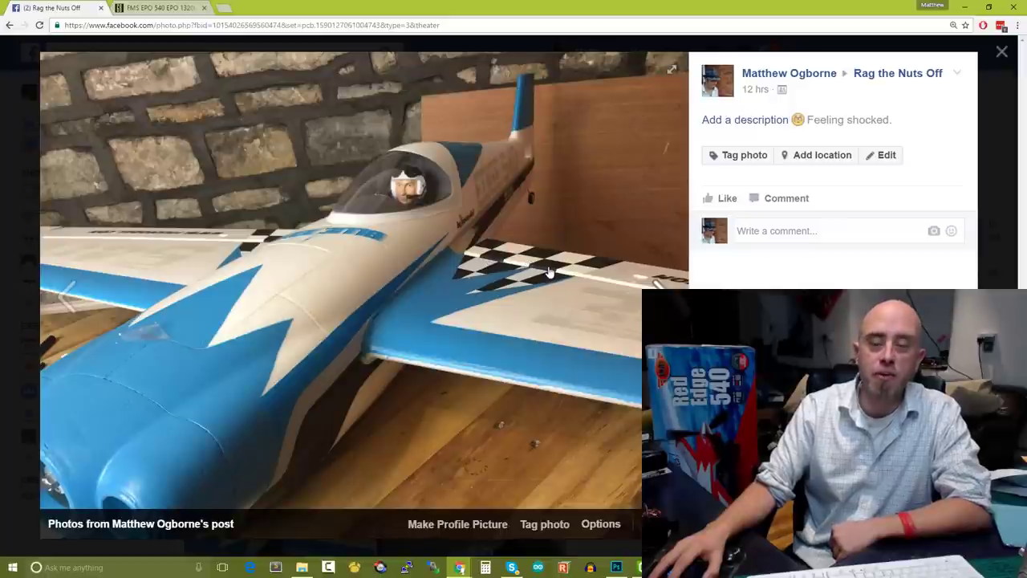
mouse_move(619, 282)
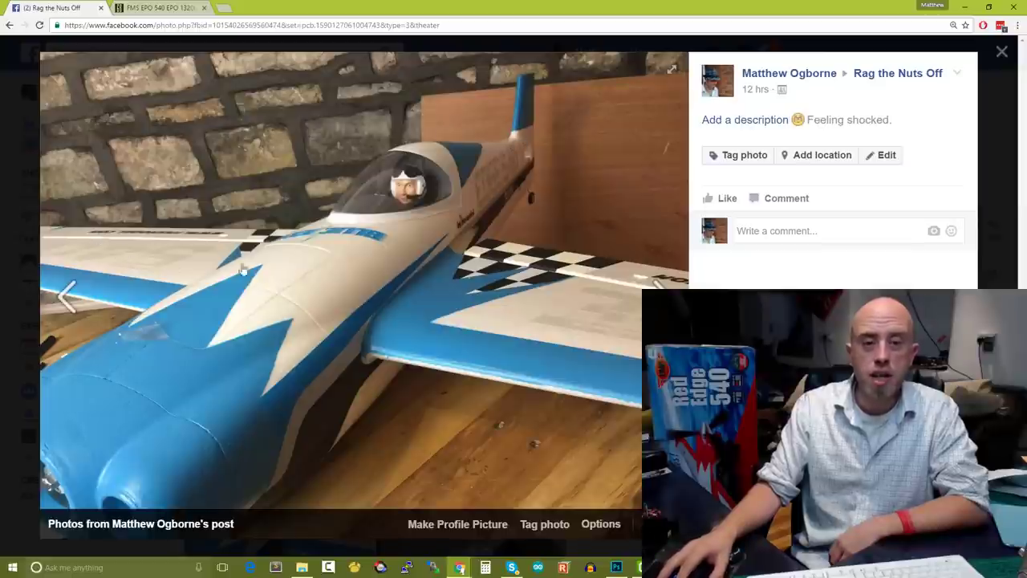
mouse_move(511, 311)
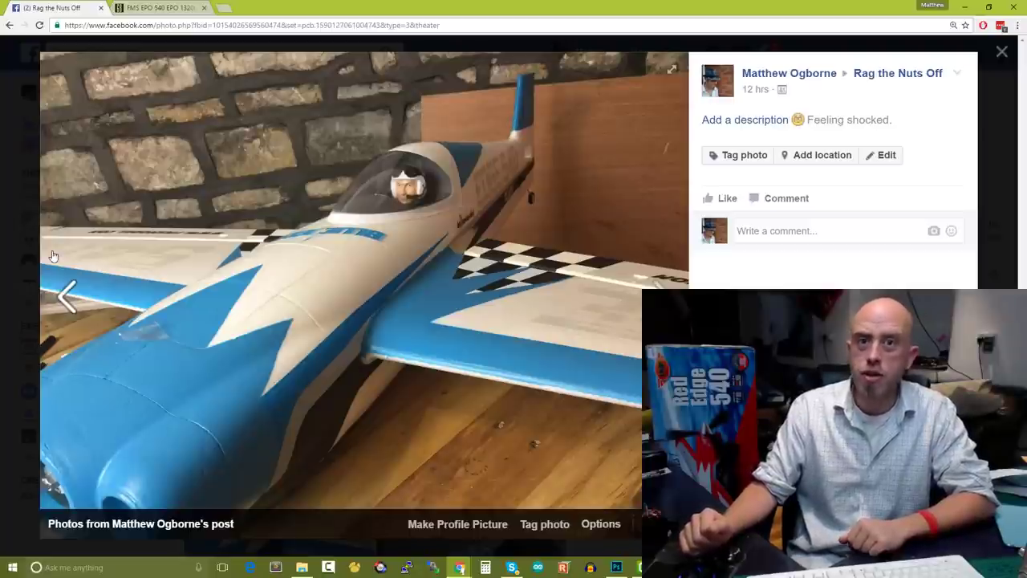
mouse_move(54, 280)
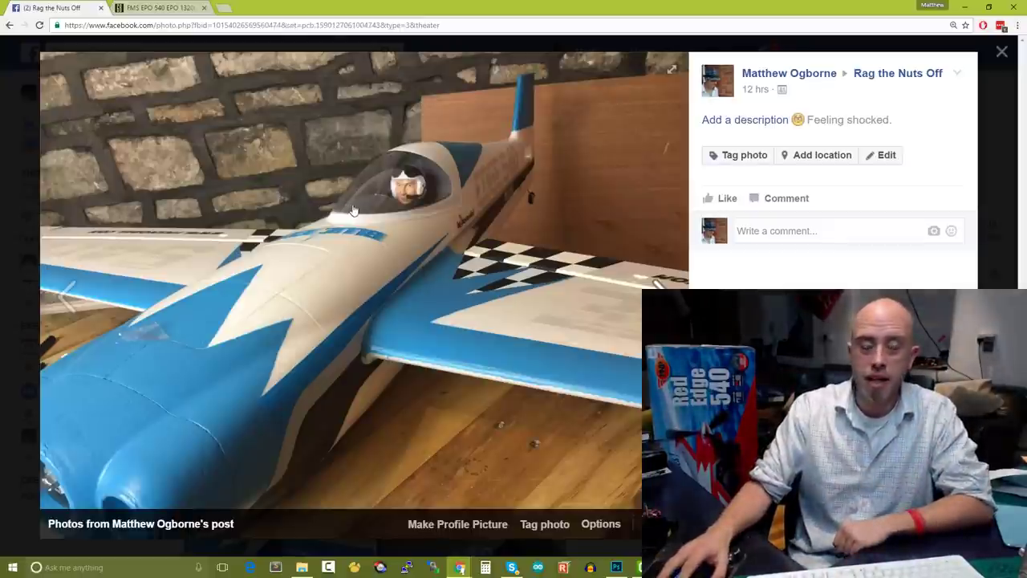
left_click(156, 8)
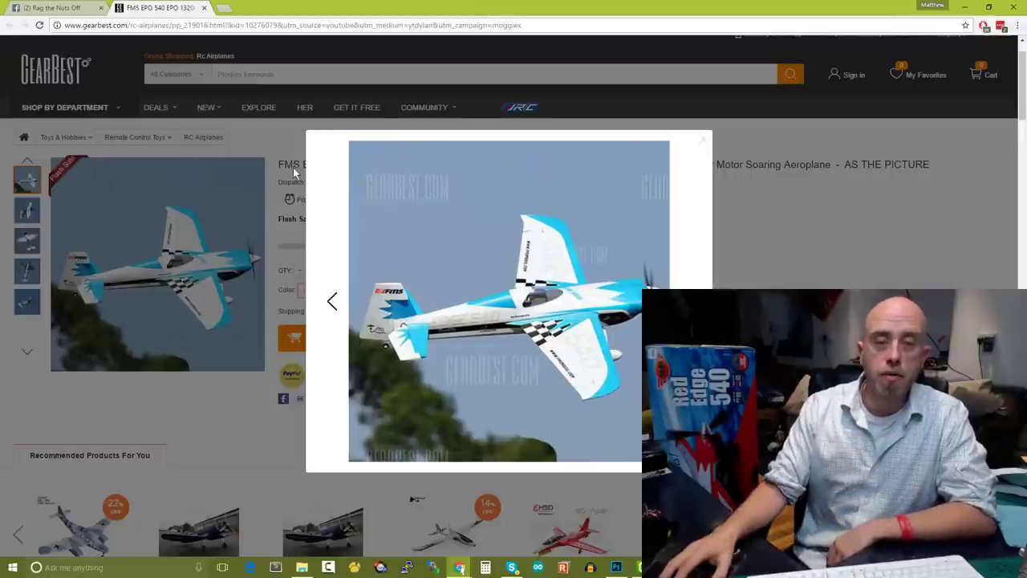
mouse_move(315, 174)
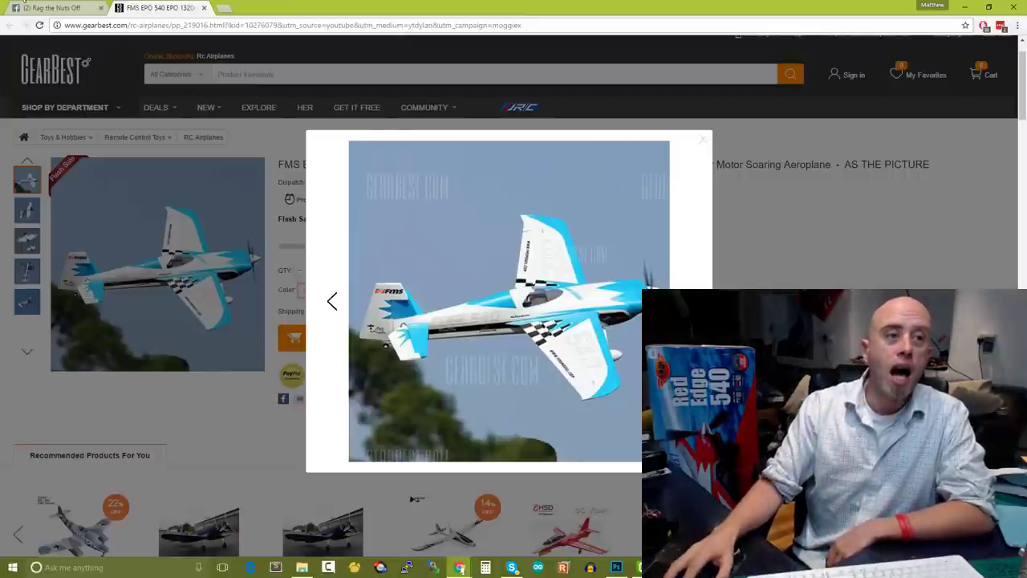
Step: Return to Facebook and close the photo viewer to show the Rag the Nuts Off post
left_click(52, 8)
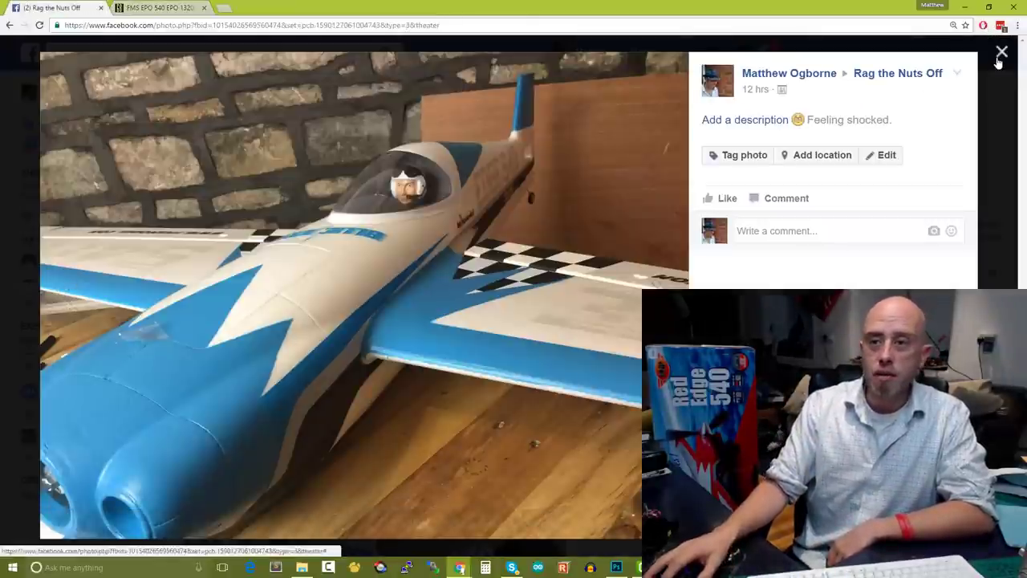
left_click(1001, 52)
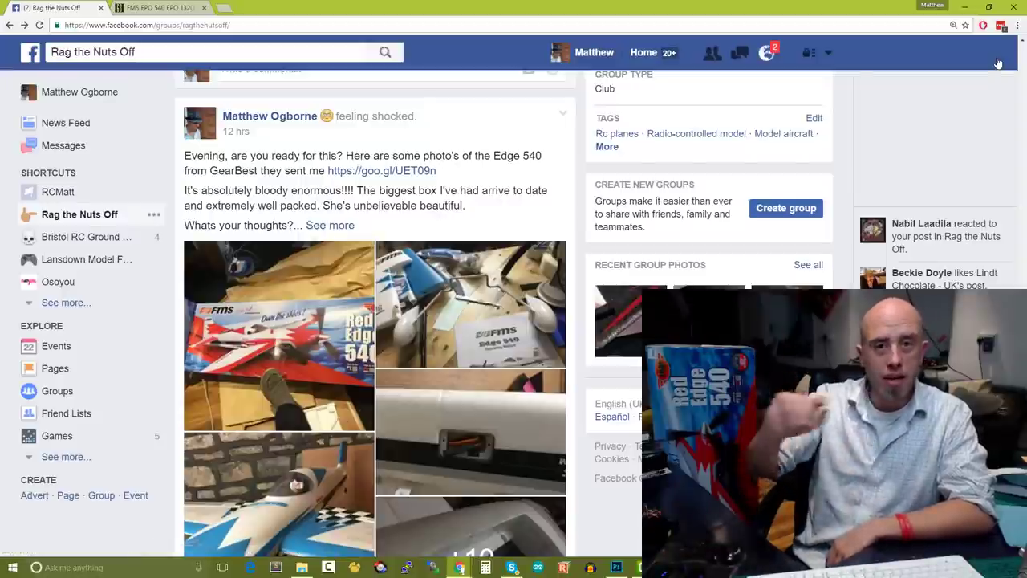